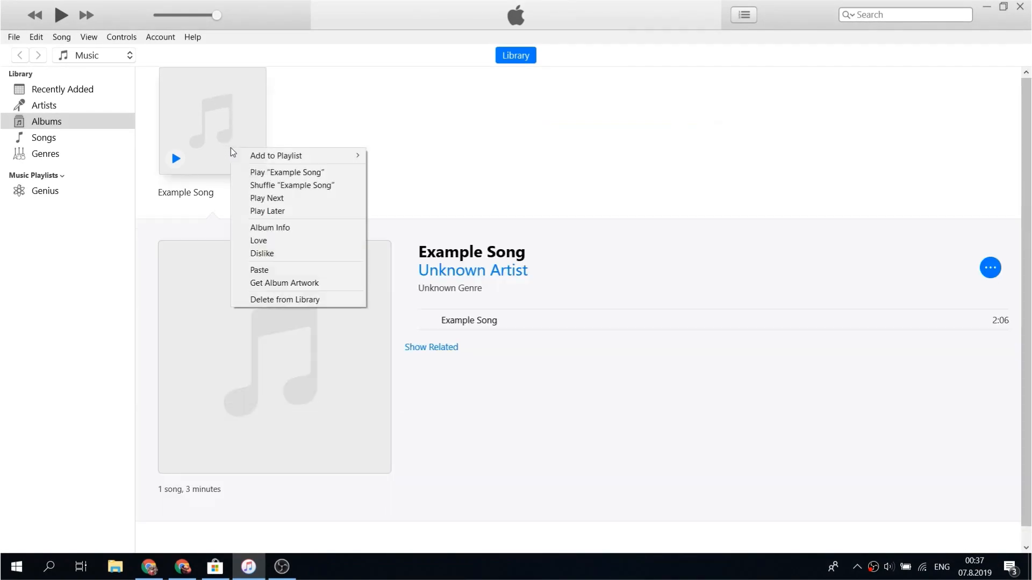
{"action": "mouse_move", "coordinate": [288, 227]}
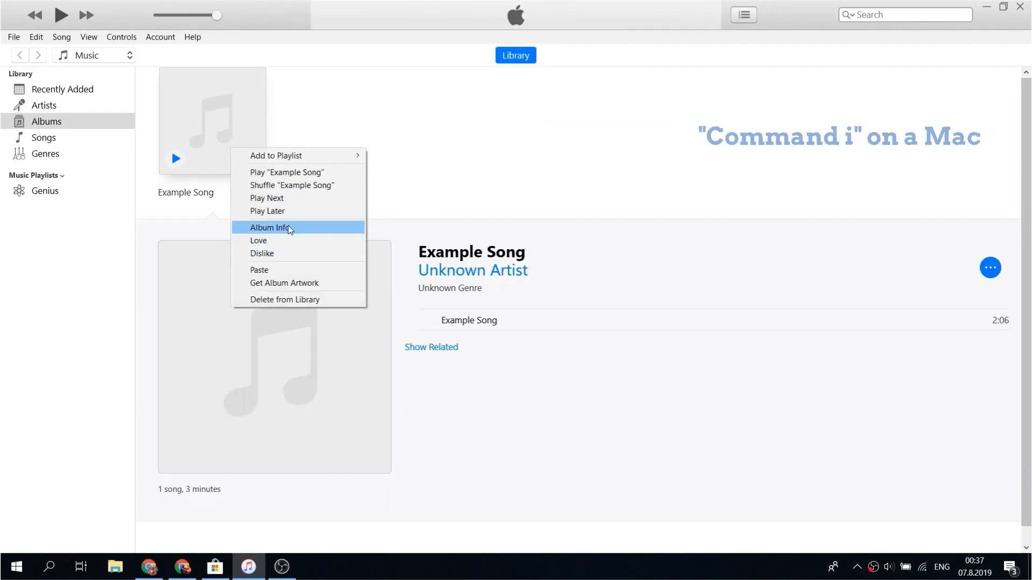
Bring up Example Song's info and enter the title 'Song title alt mix master'.
{"action": "left_click", "coordinate": [269, 228]}
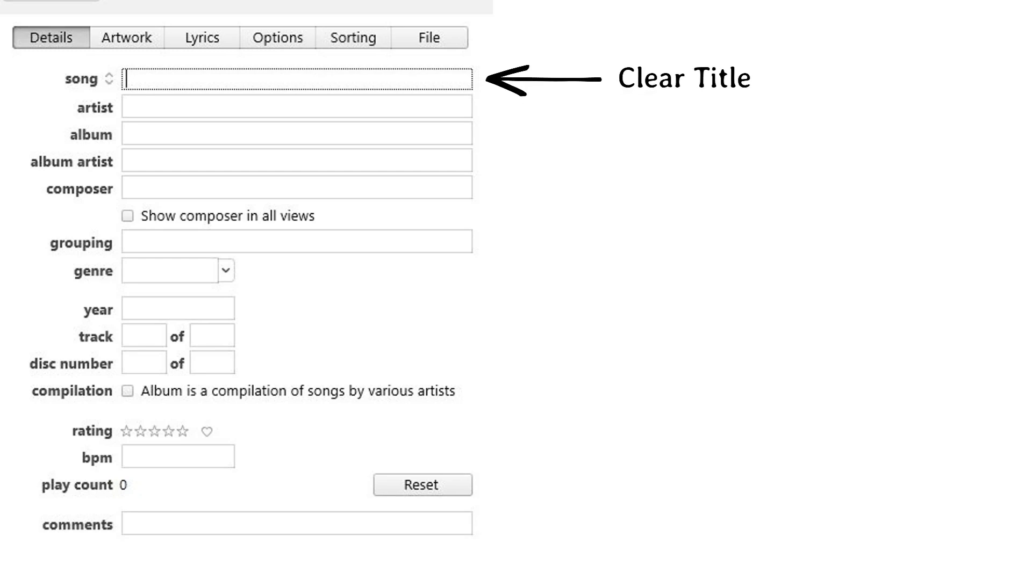
{"action": "type", "text": "Song title alt mix master 2"}
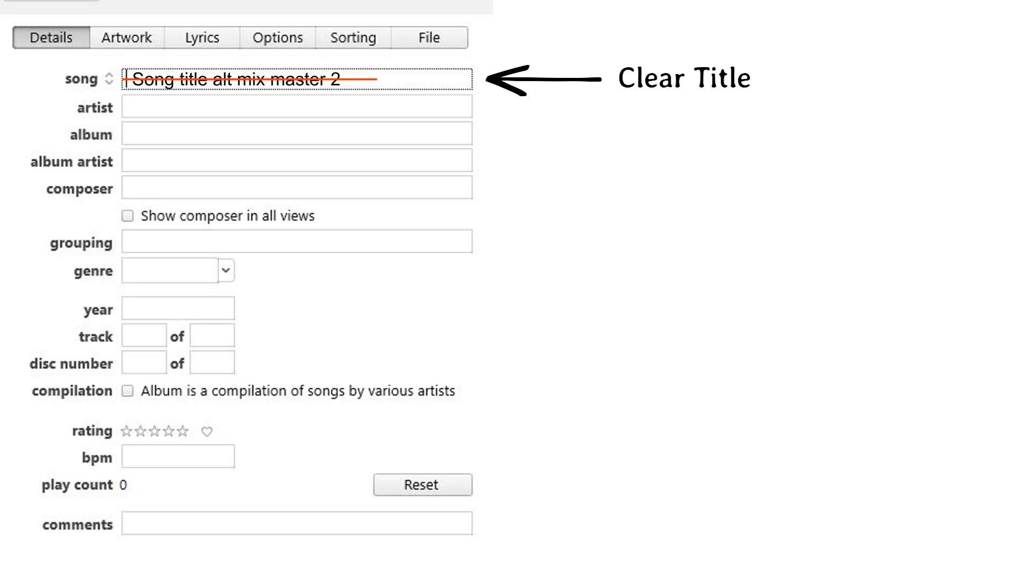
{"action": "left_click", "coordinate": [296, 79]}
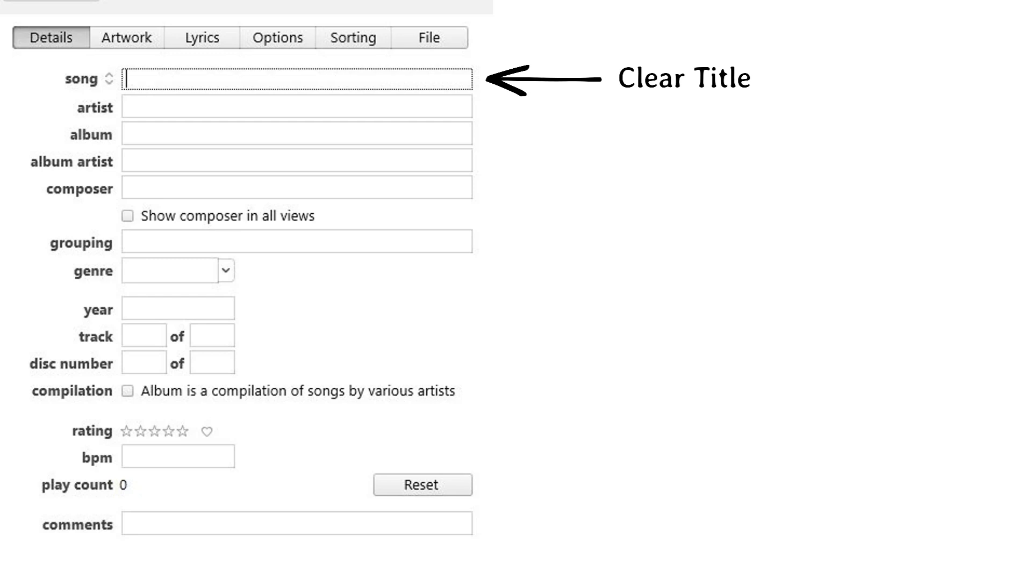
{"action": "type", "text": "ft.Artist"}
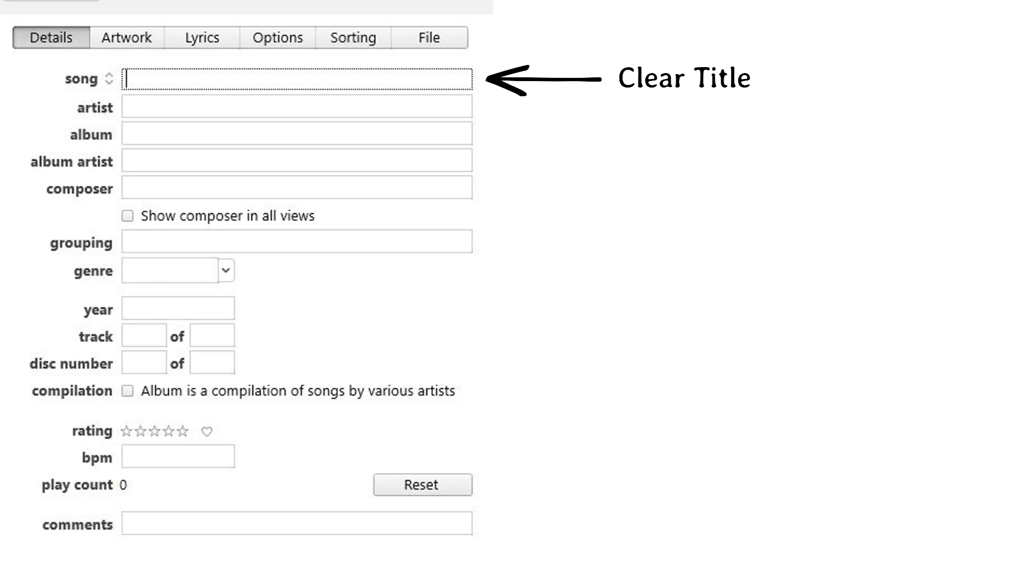
{"action": "type", "text": "Hey Jude (The Beatles Cover)"}
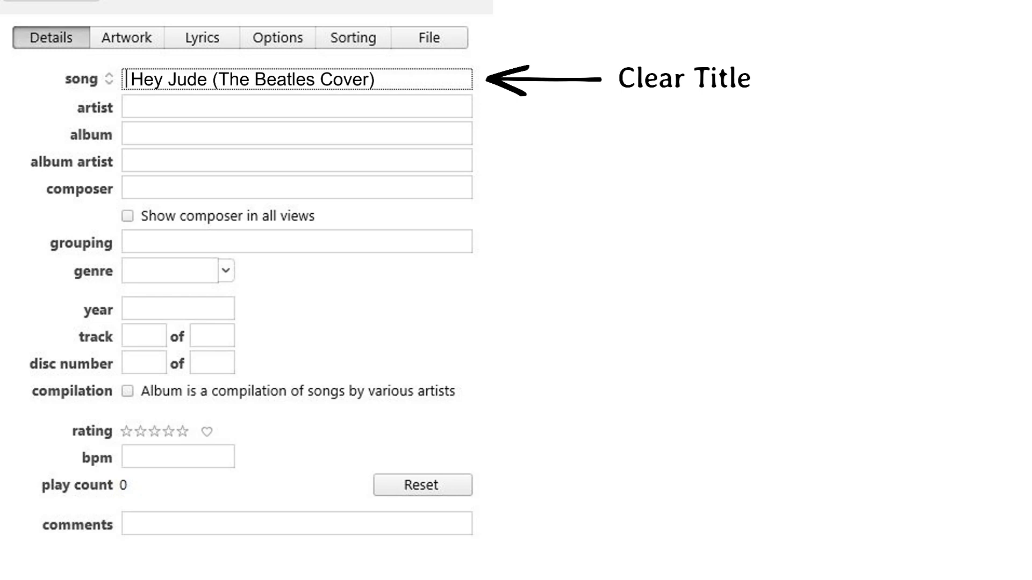
{"action": "key", "text": "Backspace"}
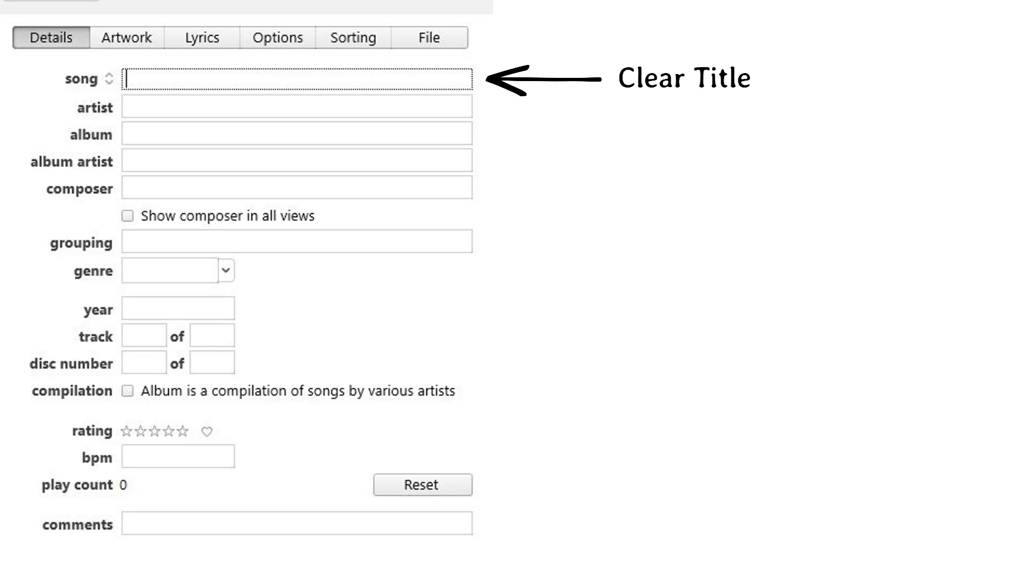
{"action": "type", "text": "Artist or Band"}
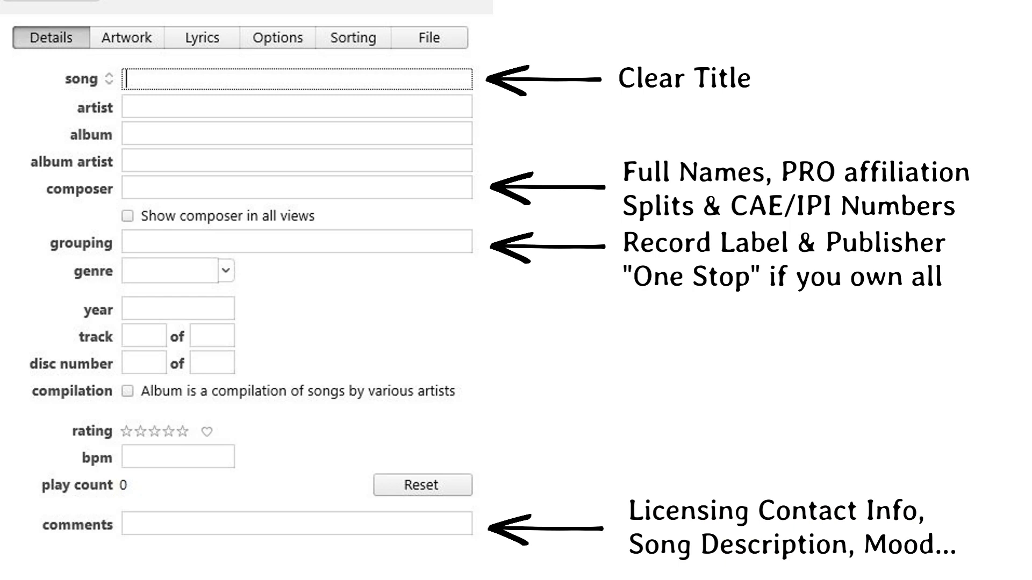
{"action": "left_click", "coordinate": [51, 38]}
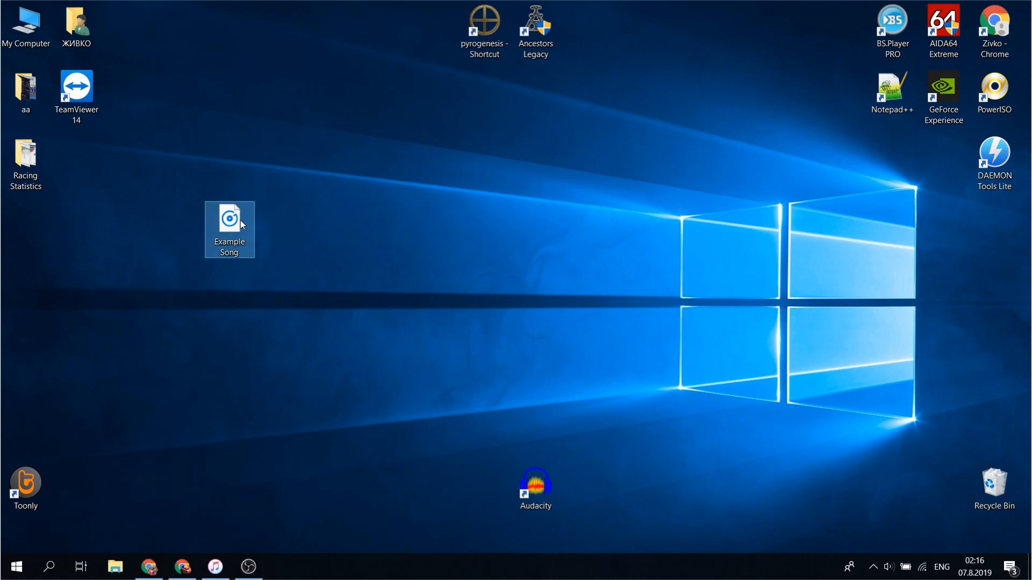
Show Example Song's Properties Details and begin editing Title and Contributing artists.
{"action": "right_click", "coordinate": [229, 224]}
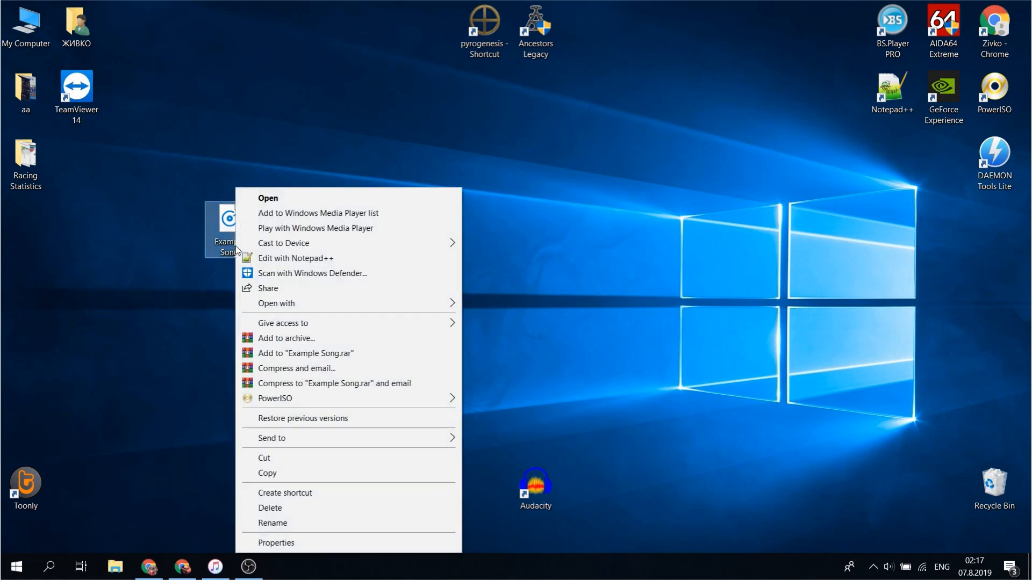
{"action": "left_click", "coordinate": [276, 541]}
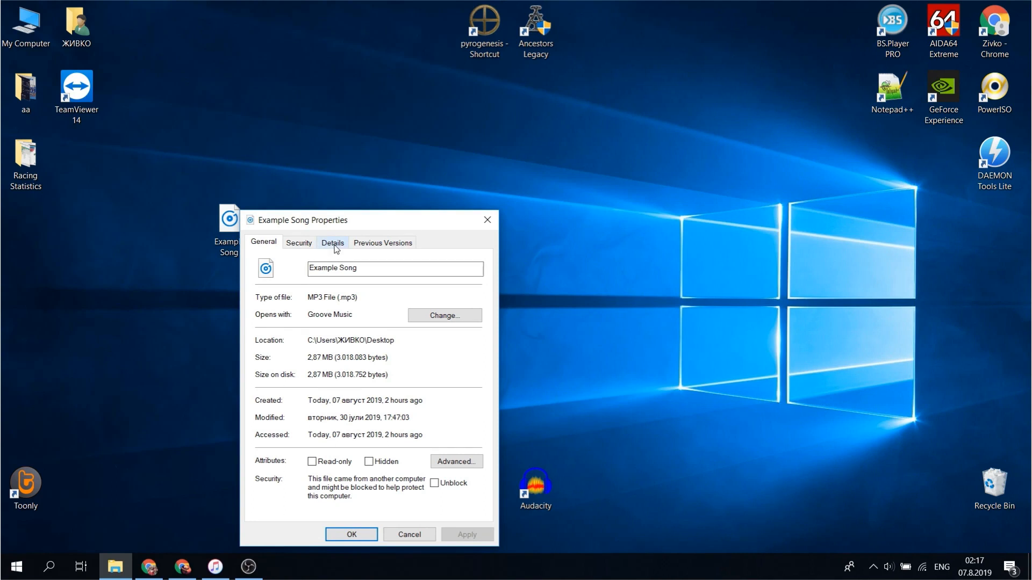
{"action": "left_click", "coordinate": [333, 242]}
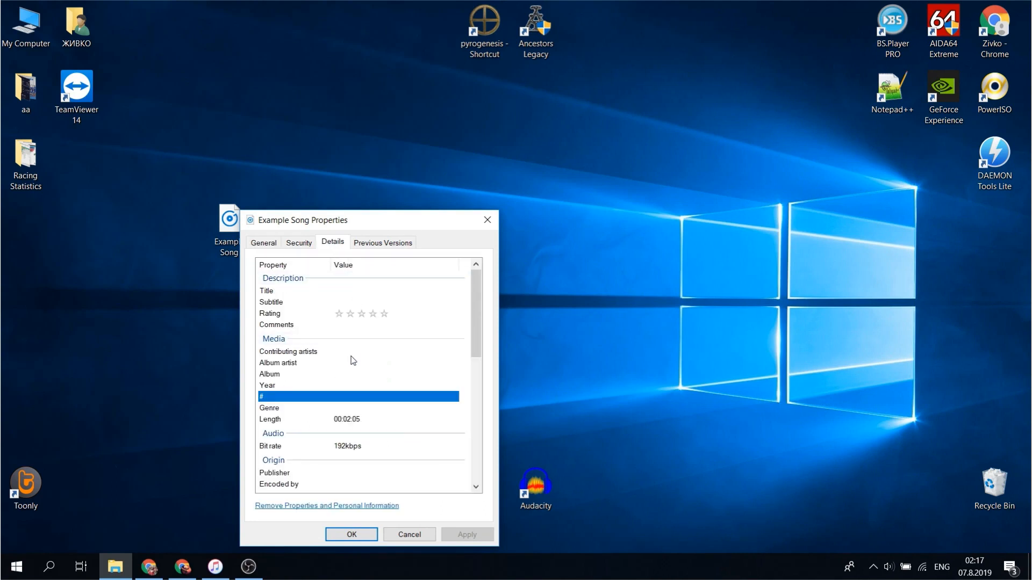
{"action": "left_click", "coordinate": [297, 291]}
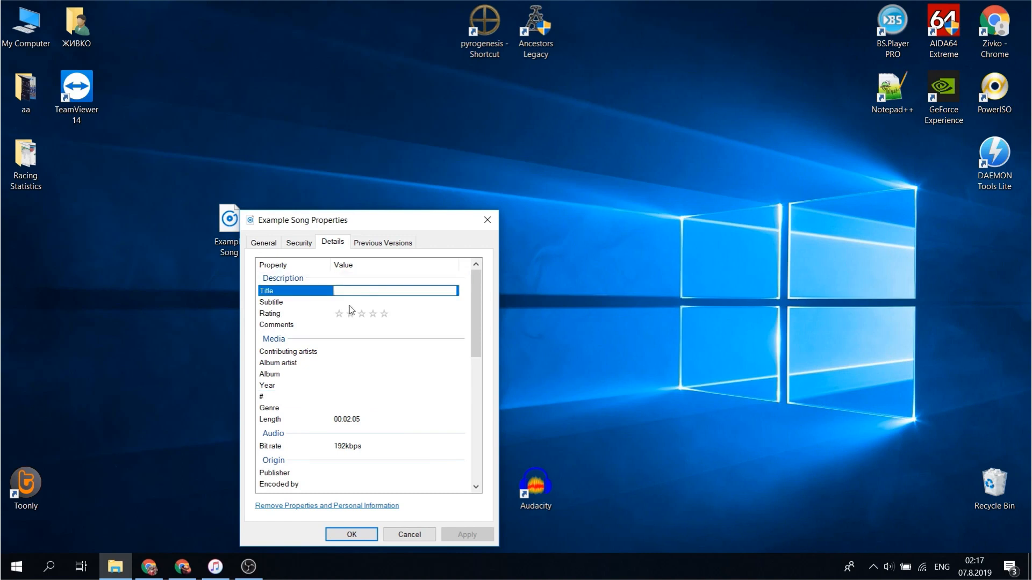
{"action": "left_click", "coordinate": [288, 350]}
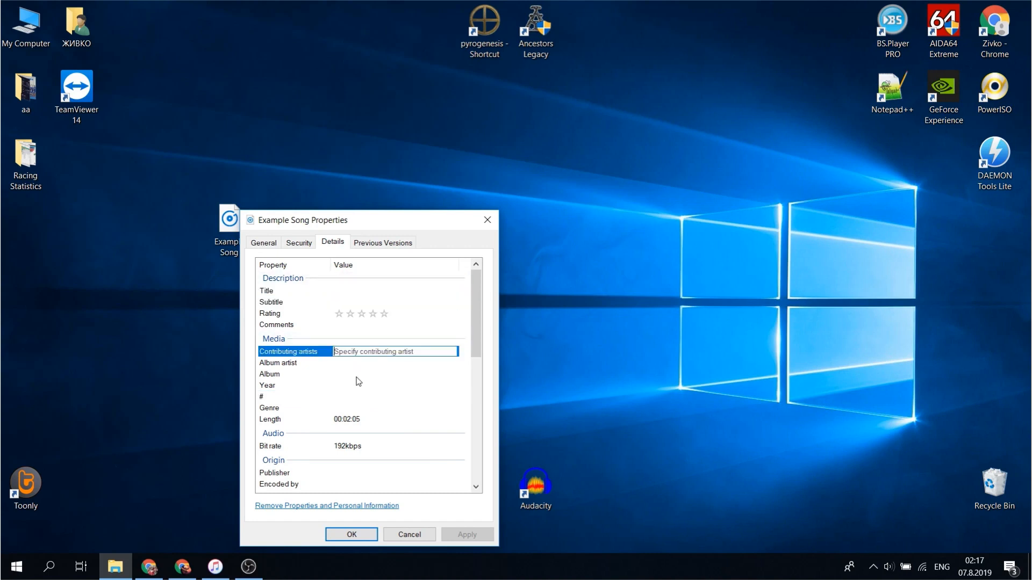